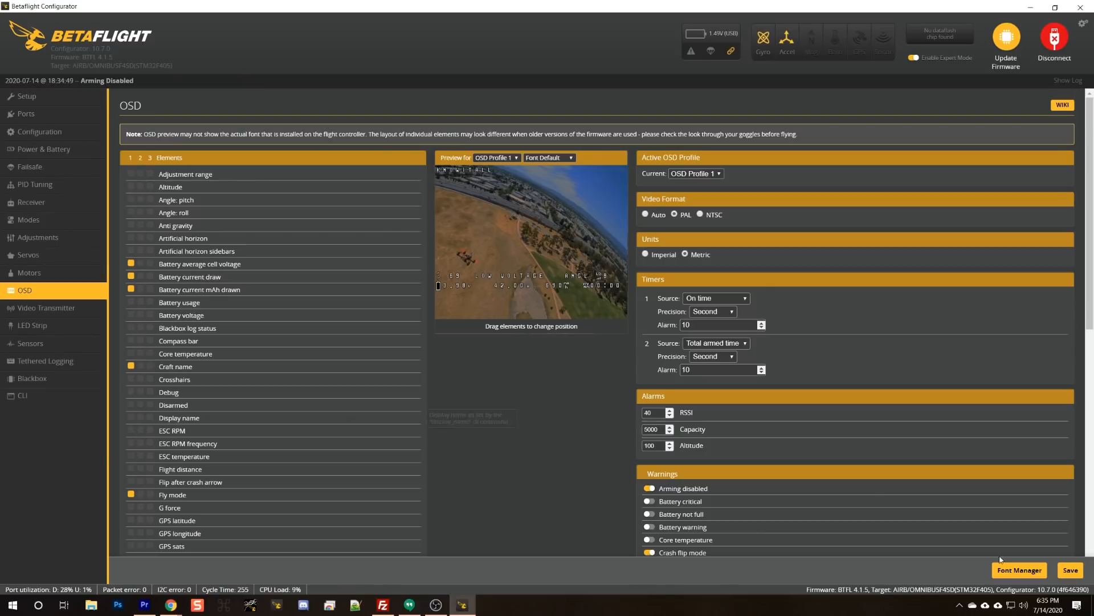
Preview the Extra Large font preset in the OSD Font Manager.
left_click(1018, 570)
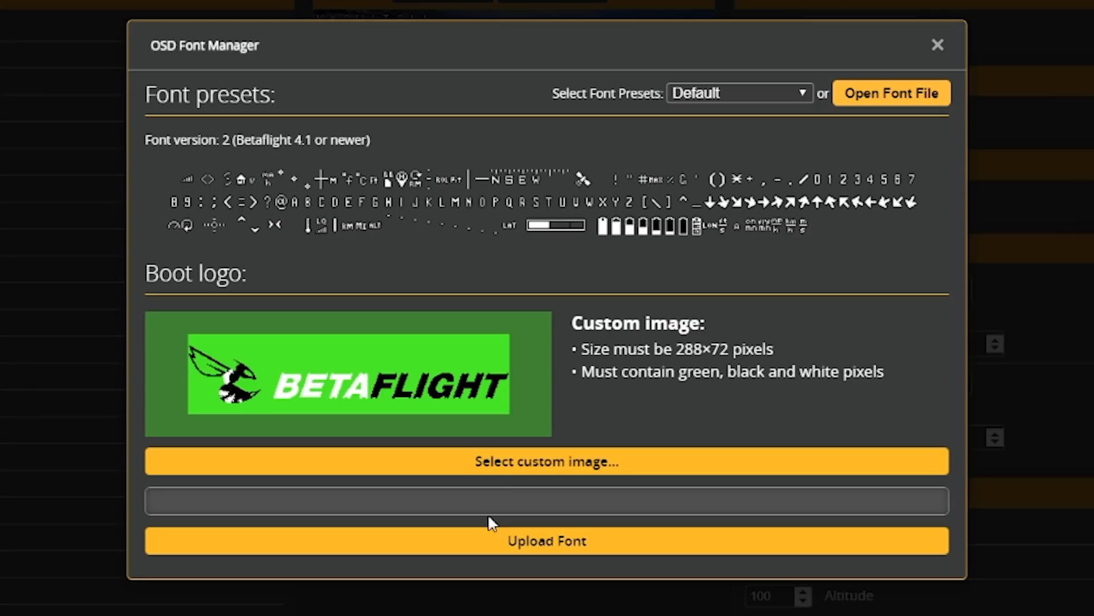
mouse_move(748, 115)
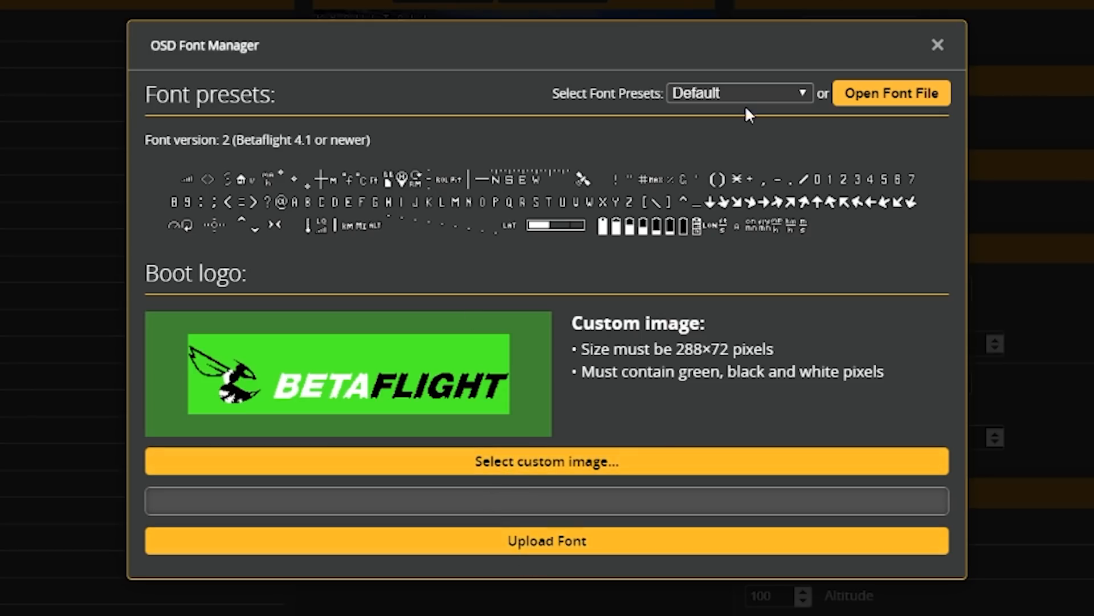
left_click(739, 92)
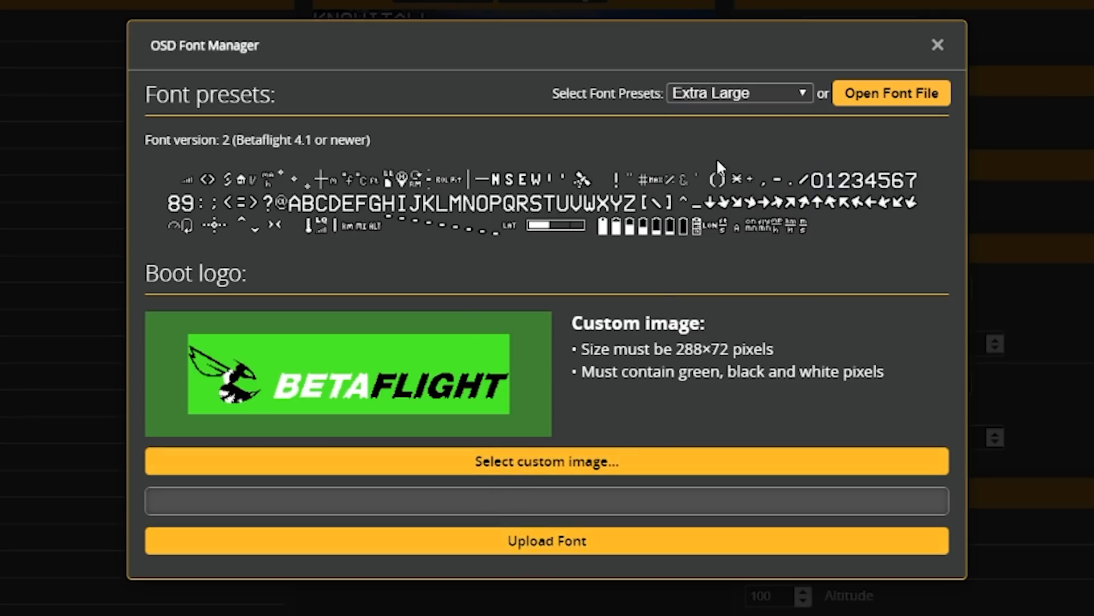
Revert to the Default preset and load JB Betaflight Splash.png as the custom boot logo.
left_click(739, 92)
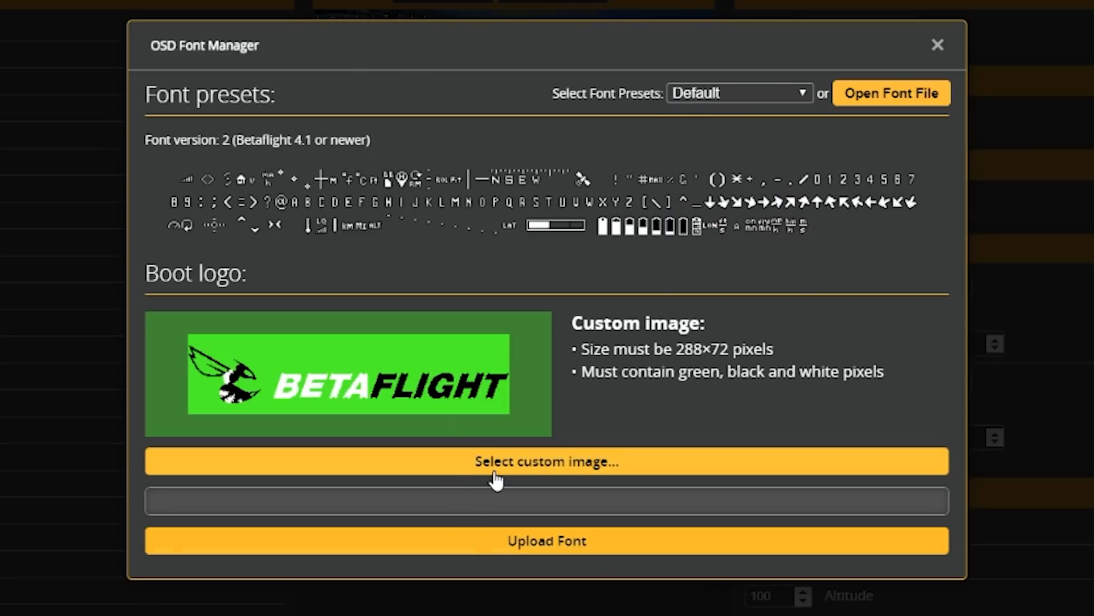
left_click(546, 460)
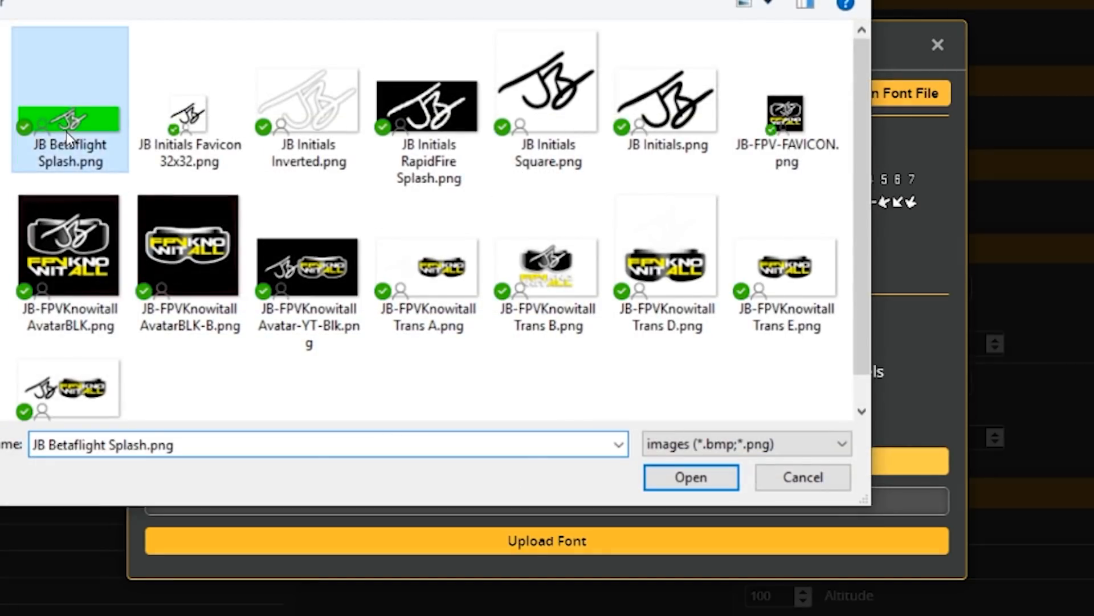
left_click(690, 476)
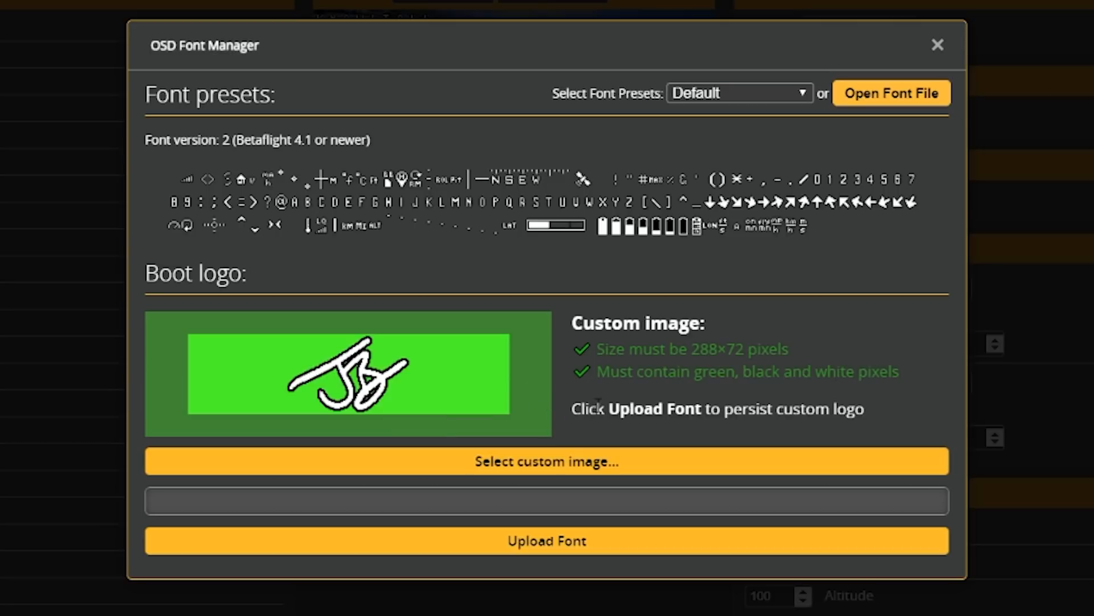
mouse_move(555, 541)
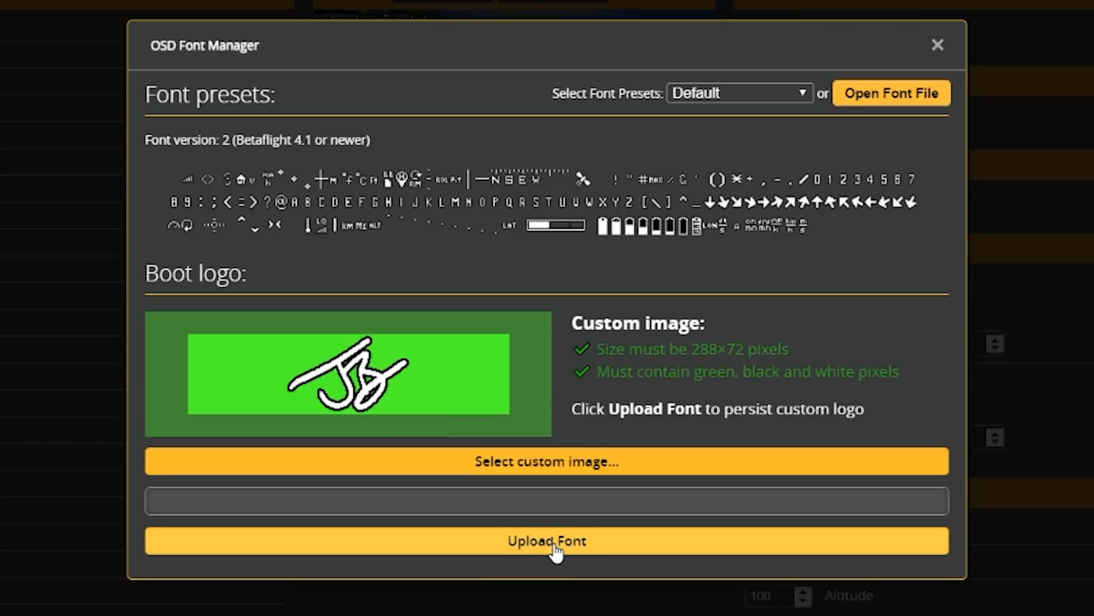
mouse_move(607, 404)
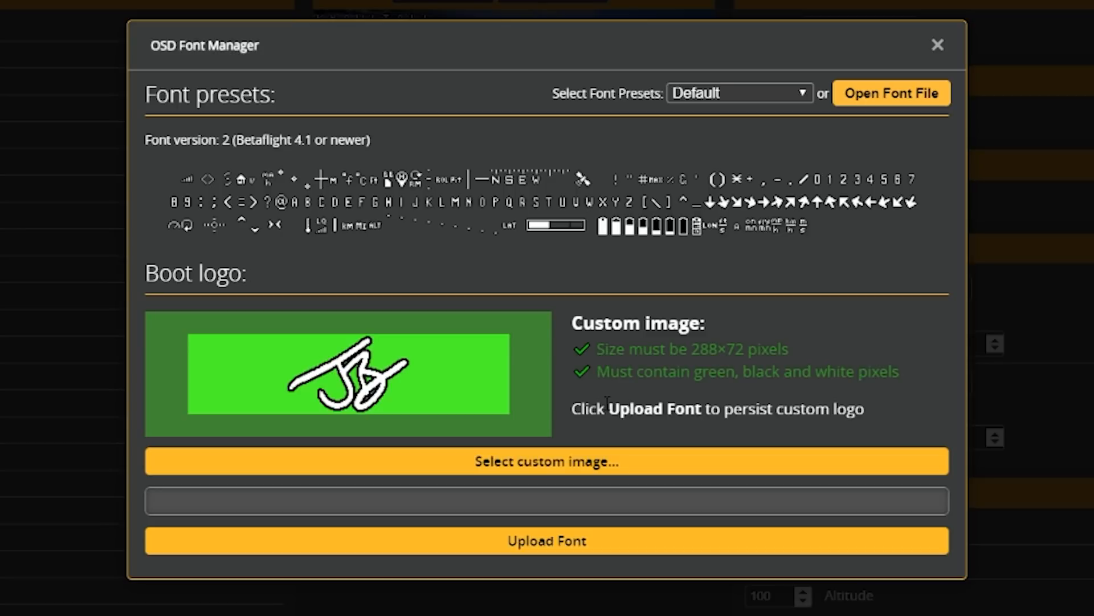
mouse_move(531, 558)
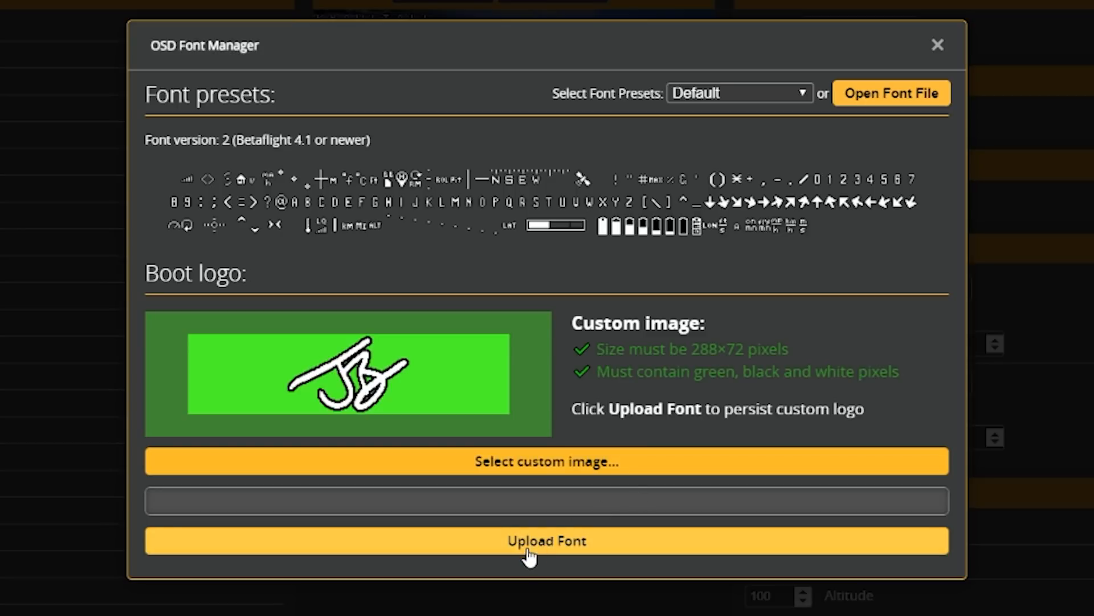
mouse_move(522, 558)
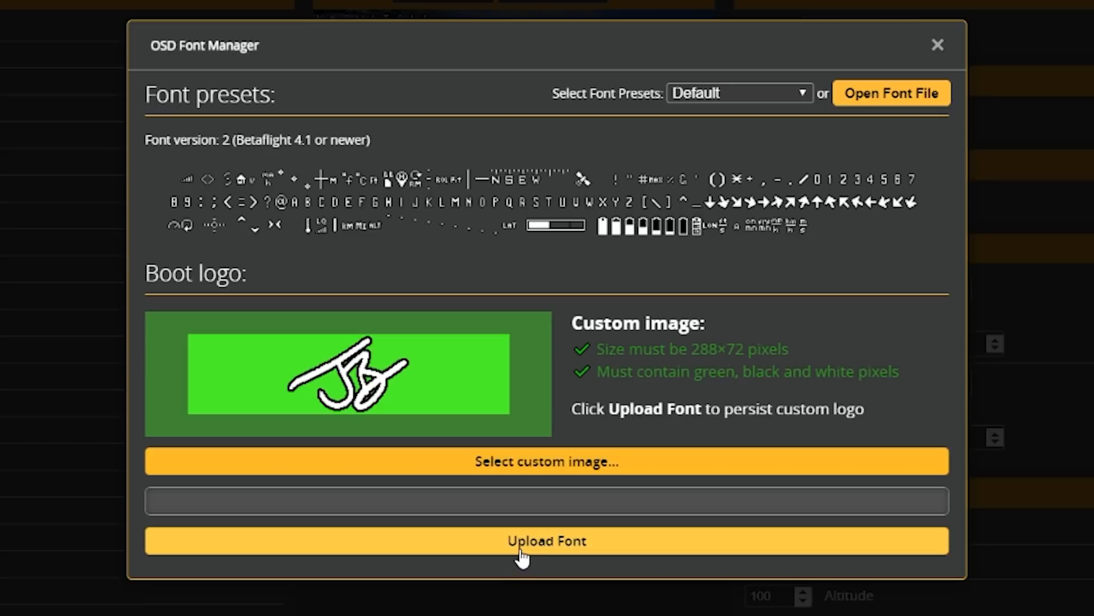
Upload the font with the custom logo, after which the board disconnects to the Welcome page.
left_click(546, 540)
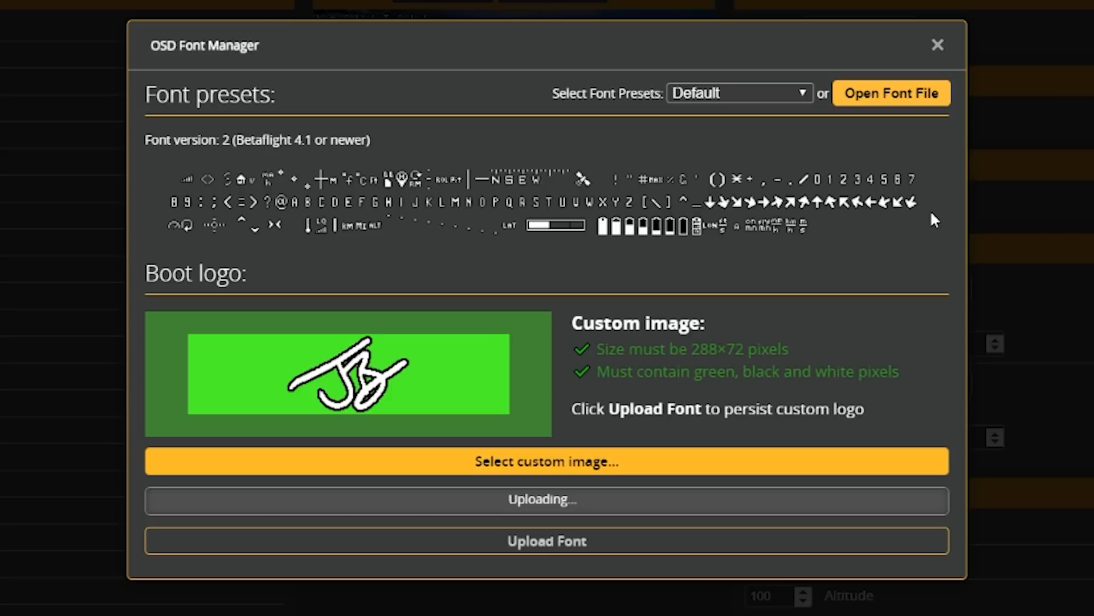
left_click(937, 44)
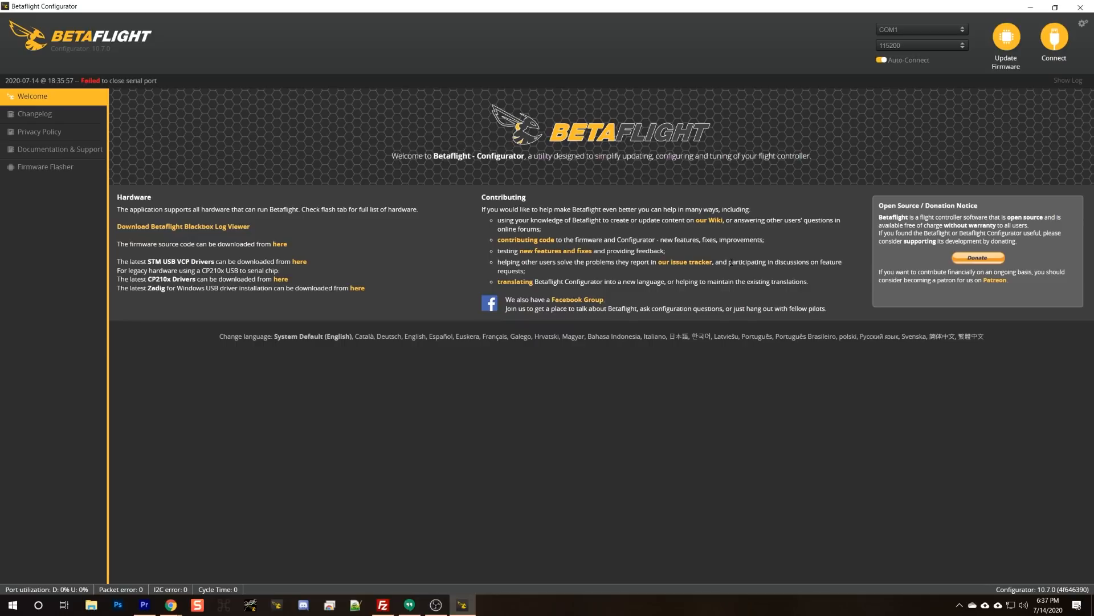
Reconnect, reload JB Betaflight Splash.png as the boot logo, upload it, and return to the OSD tab.
left_click(1054, 42)
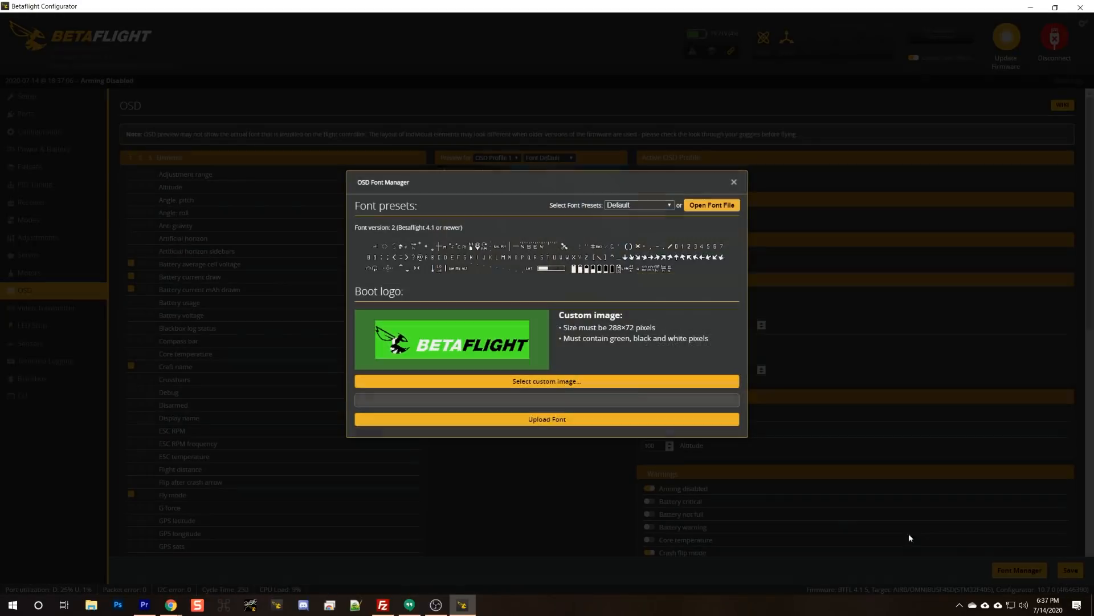
left_click(546, 381)
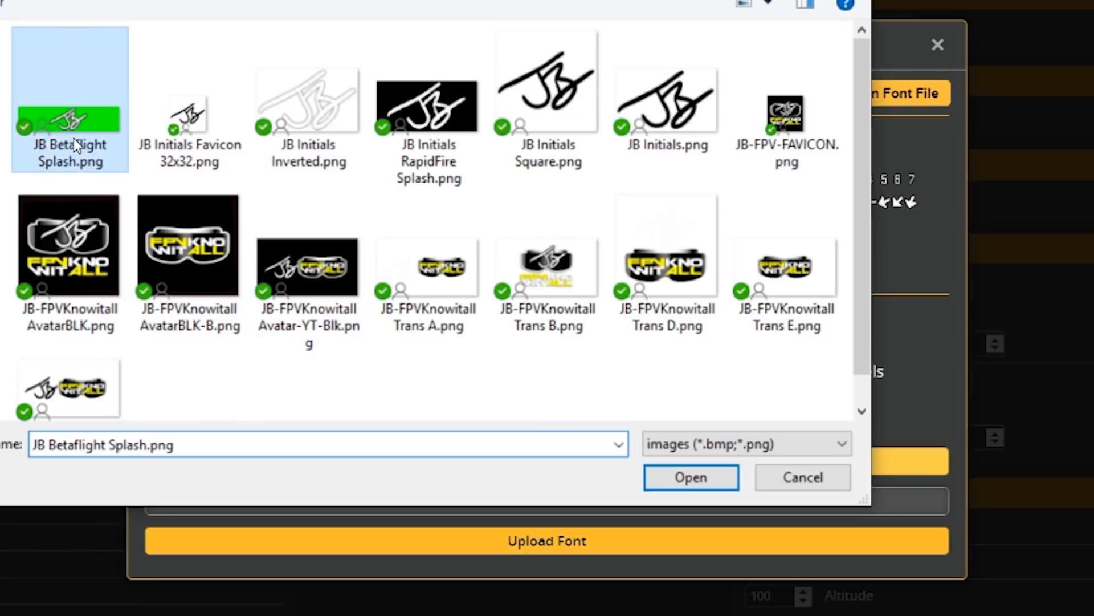
left_click(690, 477)
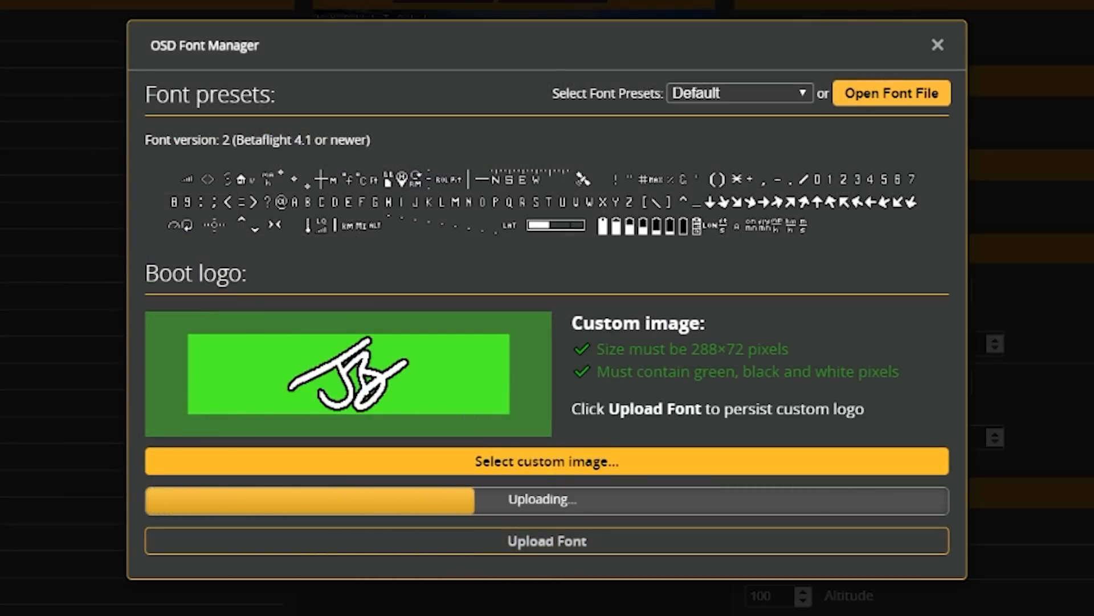
left_click(938, 45)
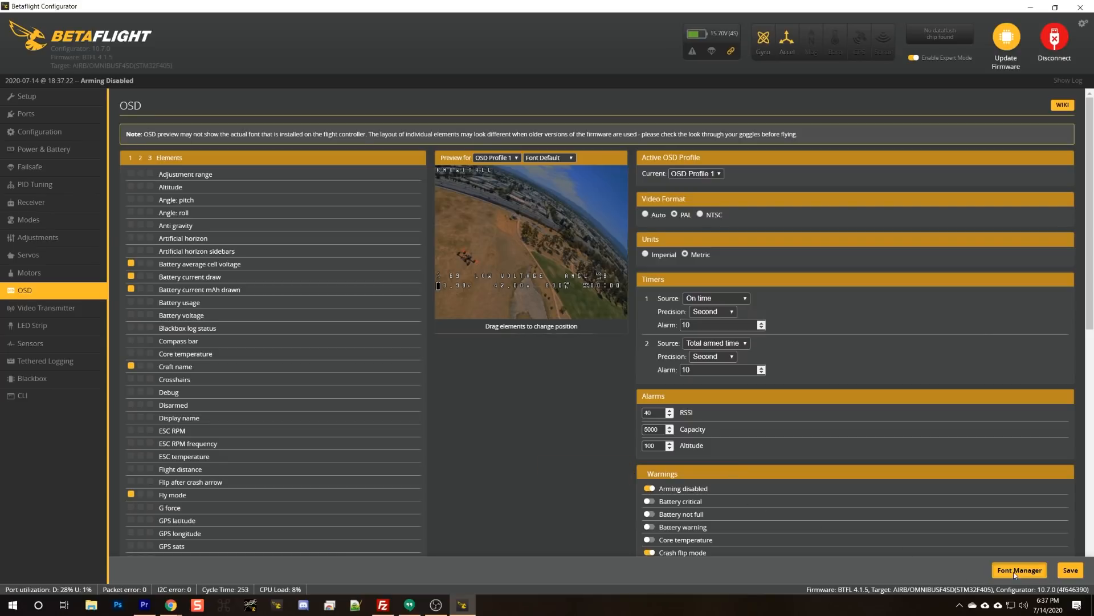
Reopen the Font Manager, which shows the default Betaflight boot logo.
left_click(1018, 570)
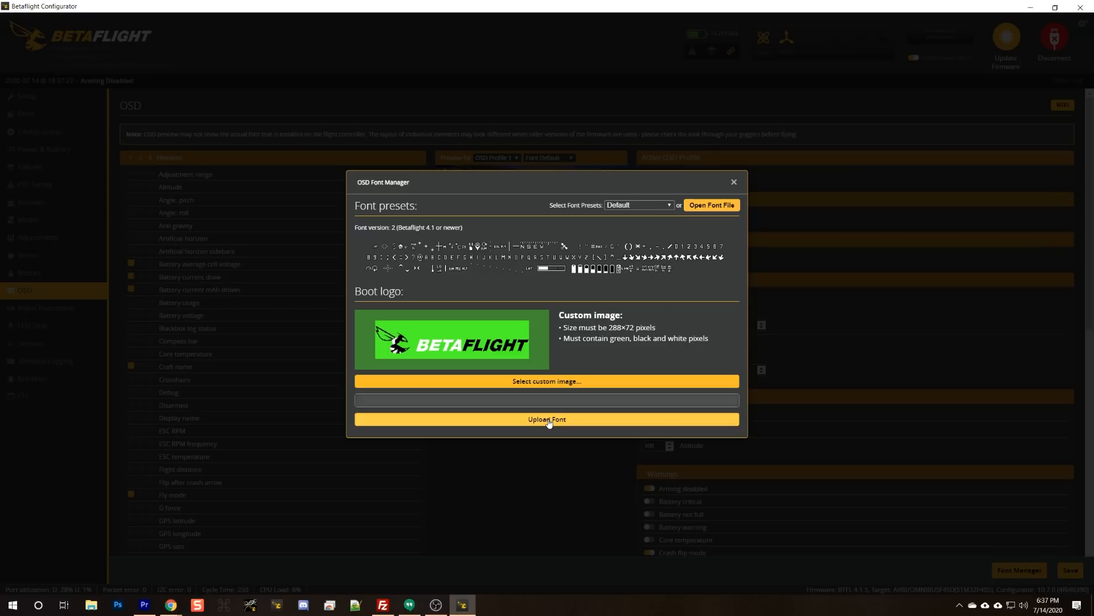
mouse_move(411, 395)
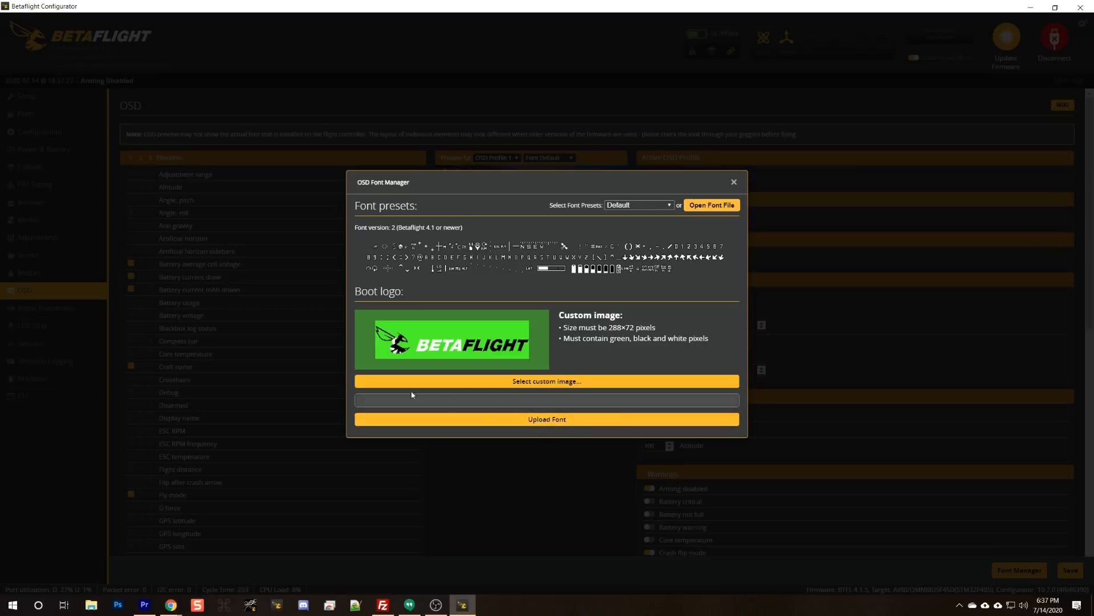
mouse_move(490, 405)
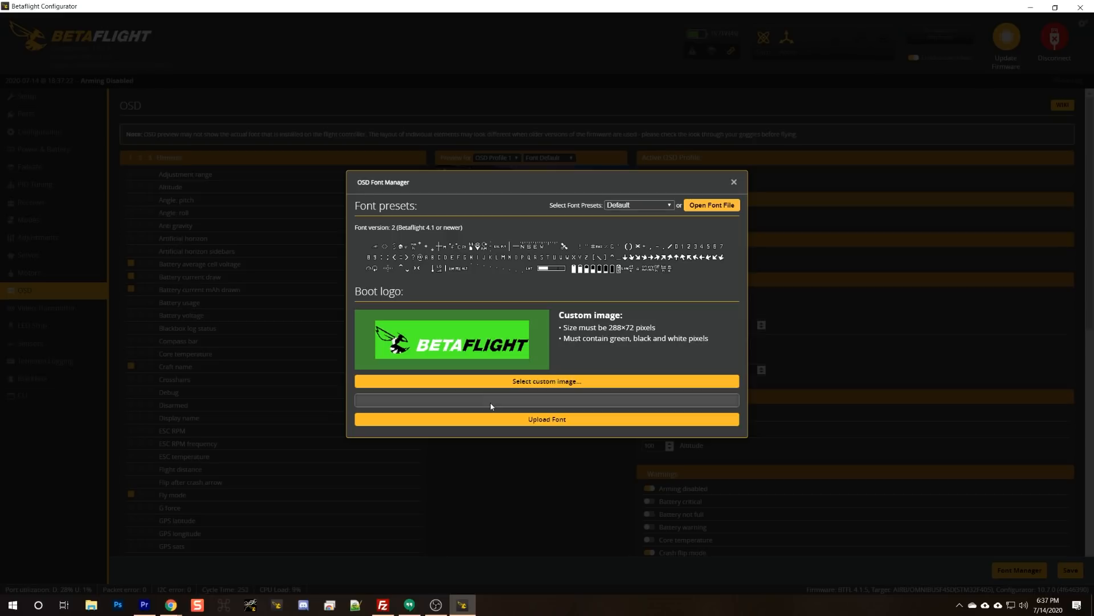
mouse_move(537, 401)
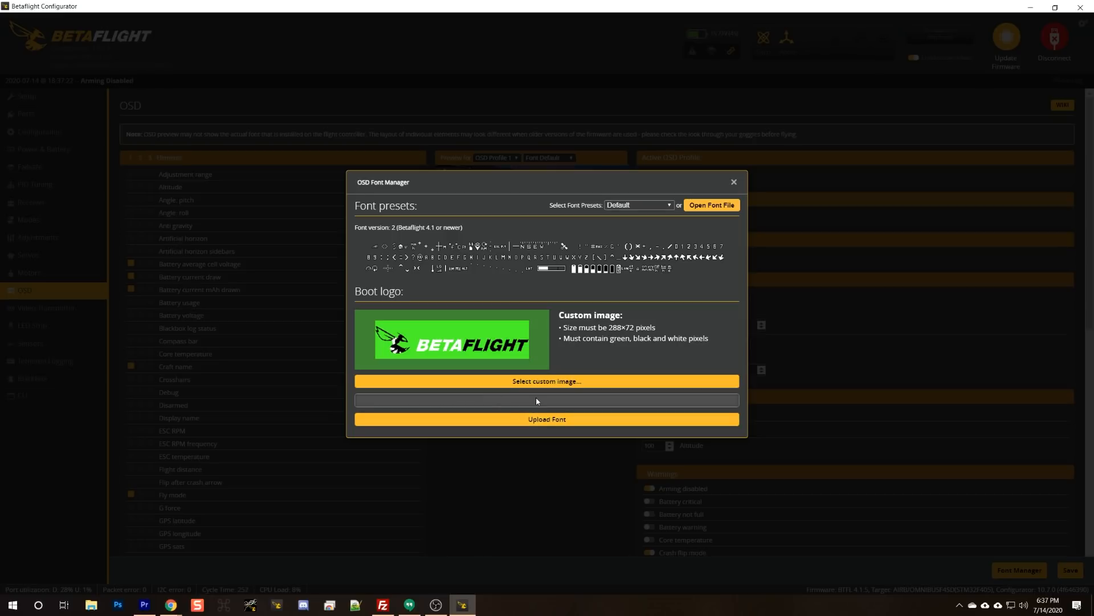